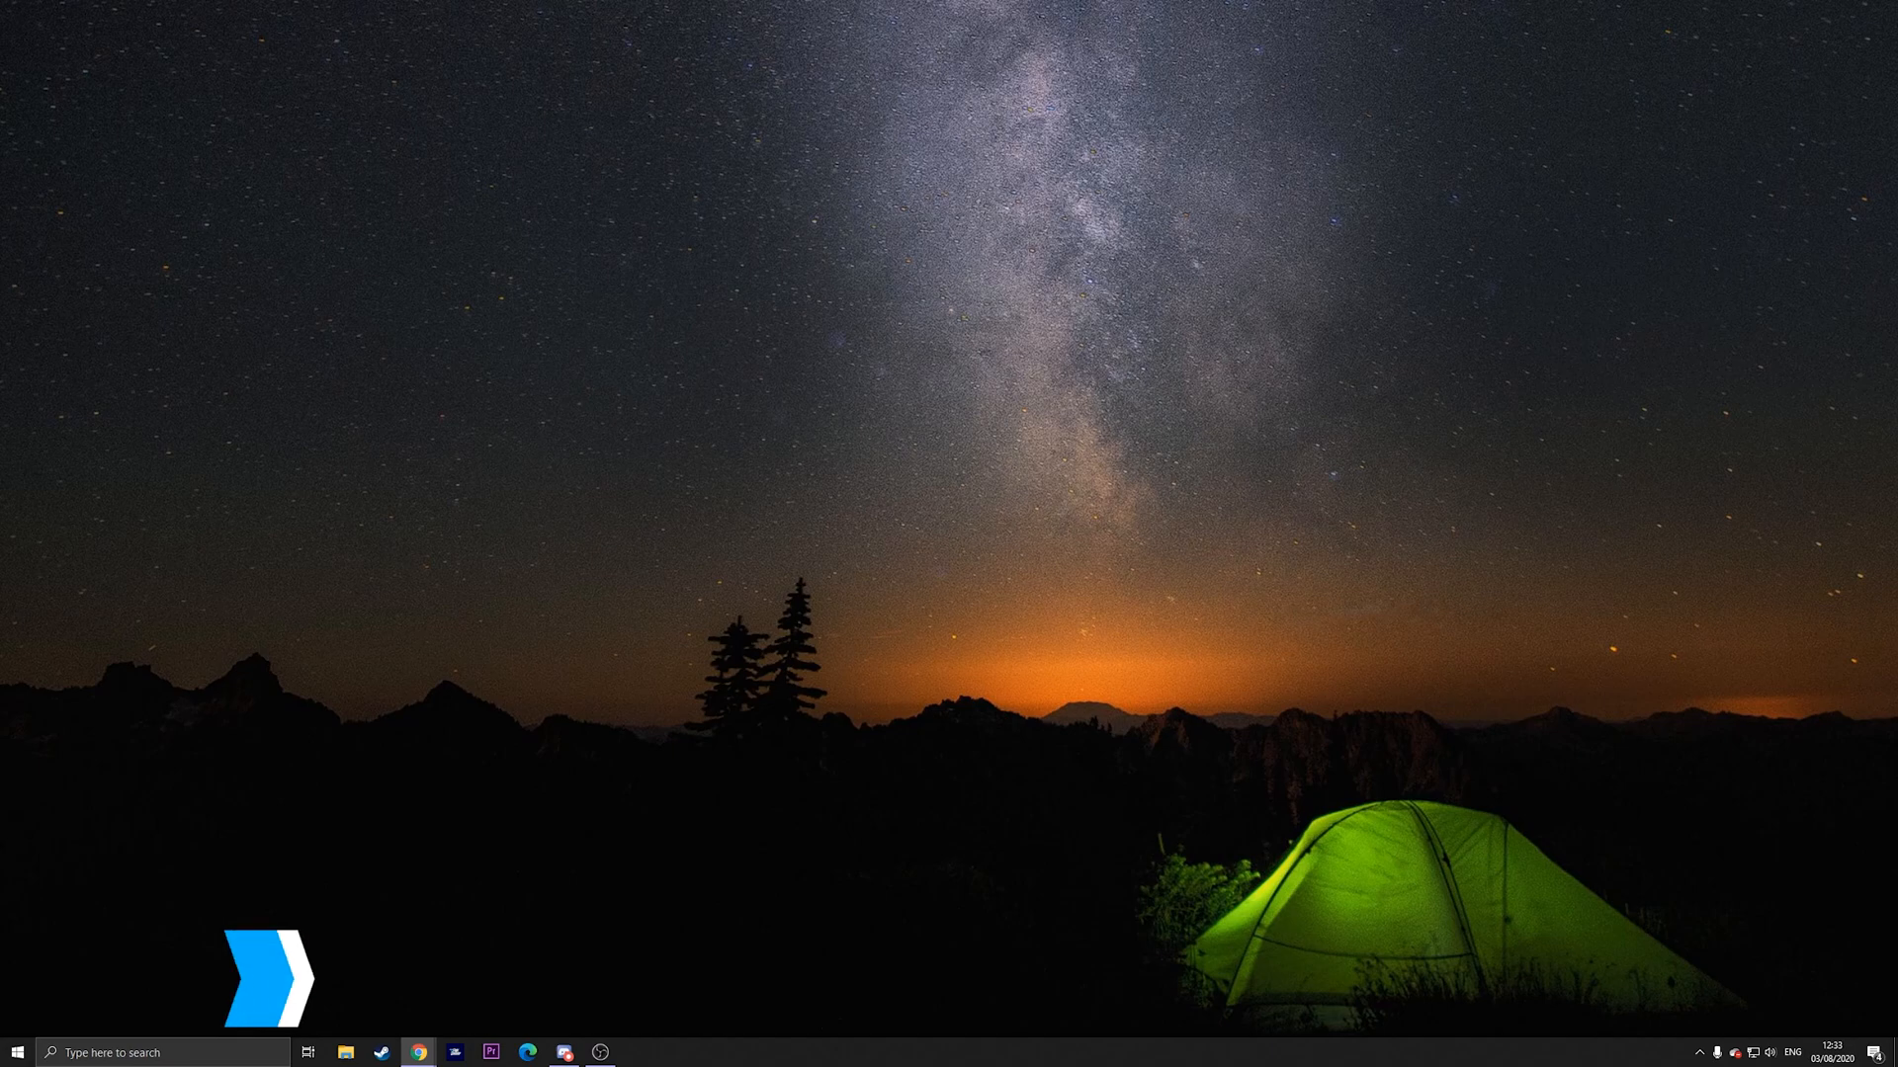
{"action": "type", "text": "cmd"}
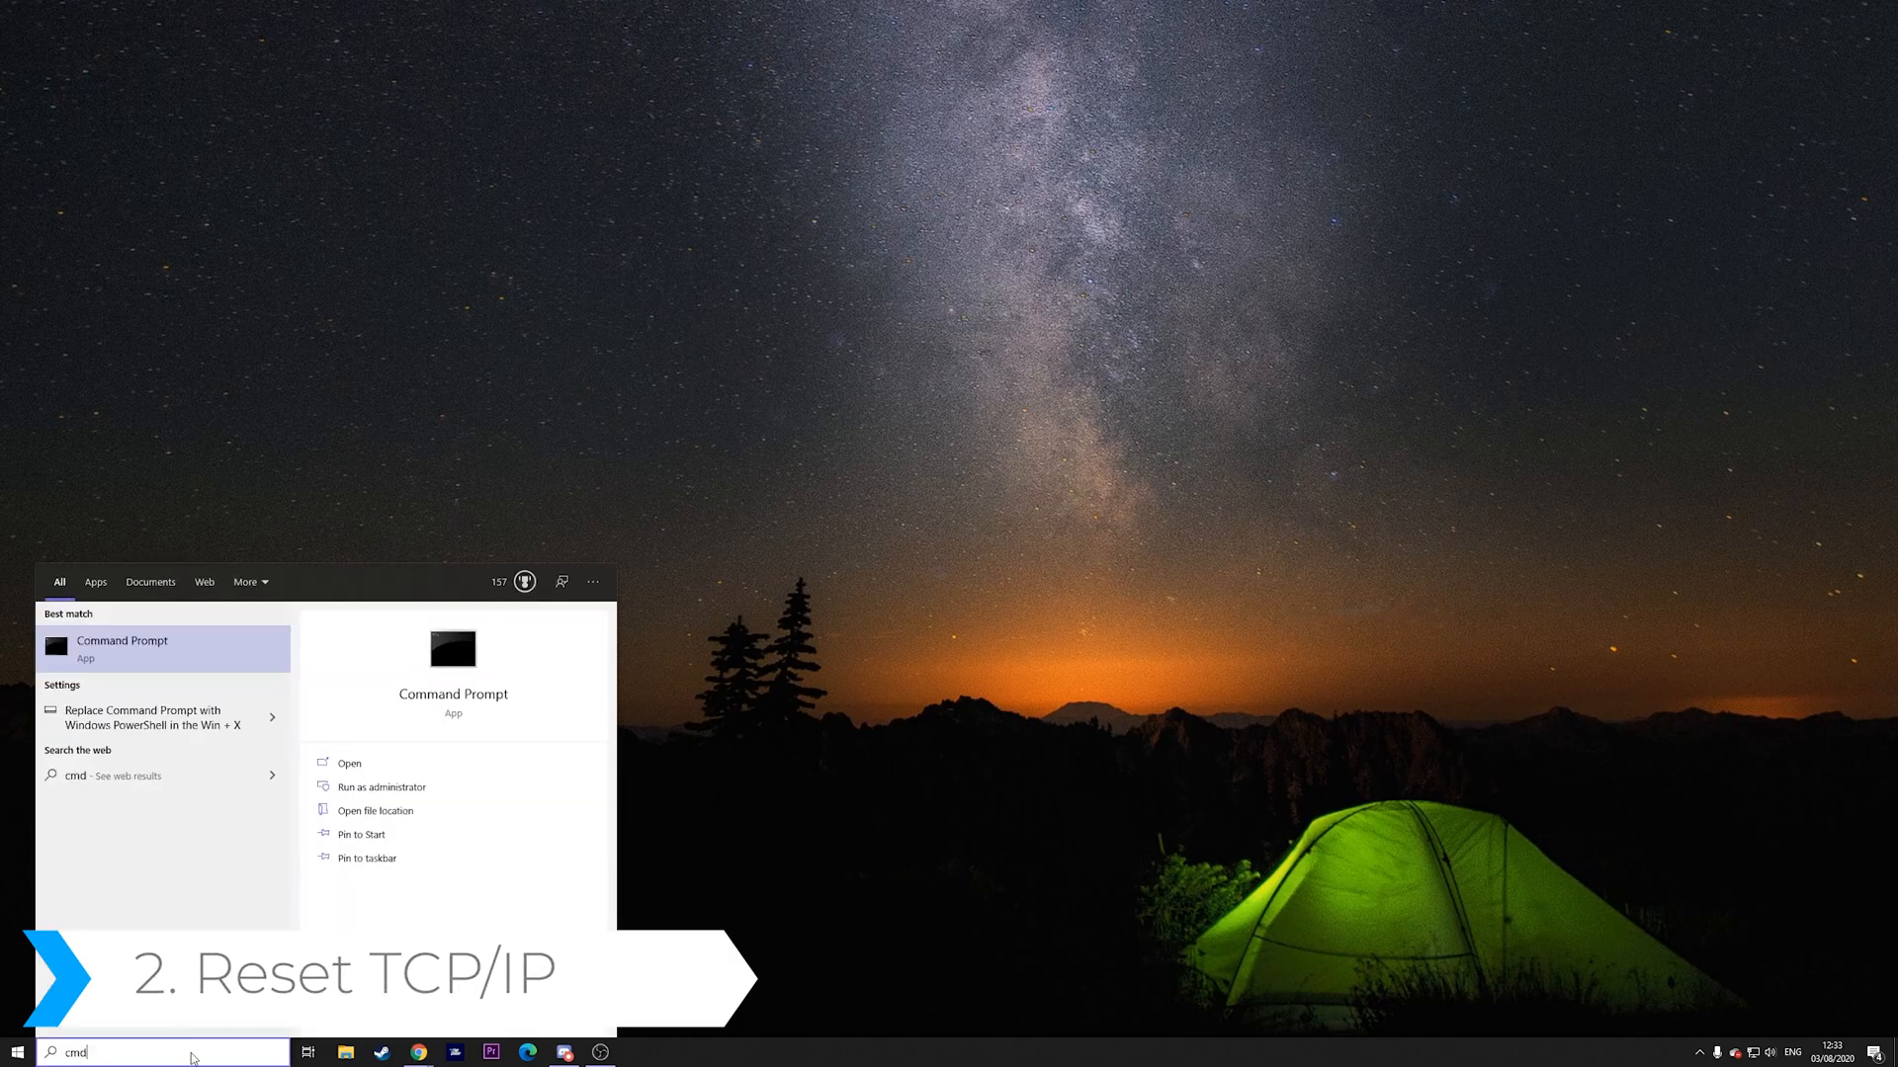